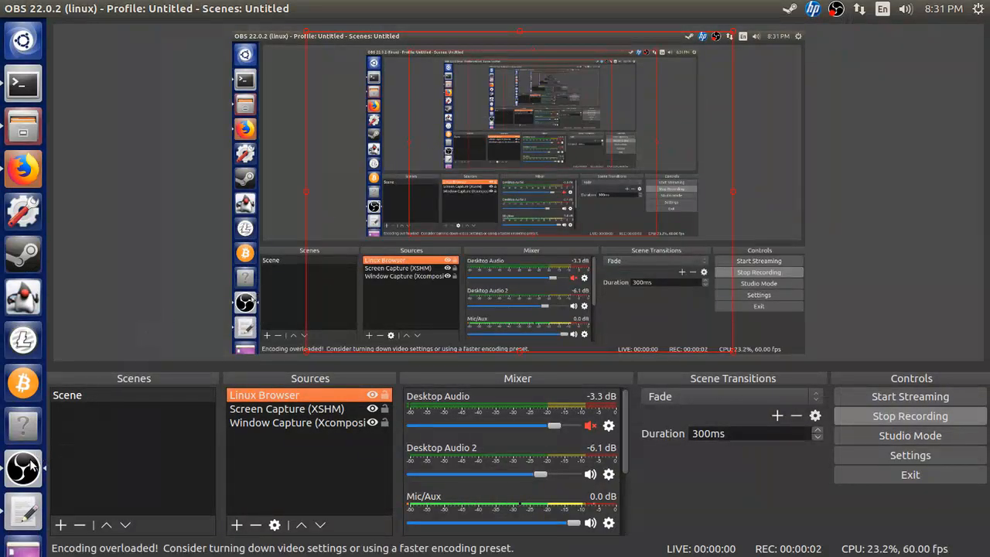
{"action": "mouse_move", "coordinate": [23, 168]}
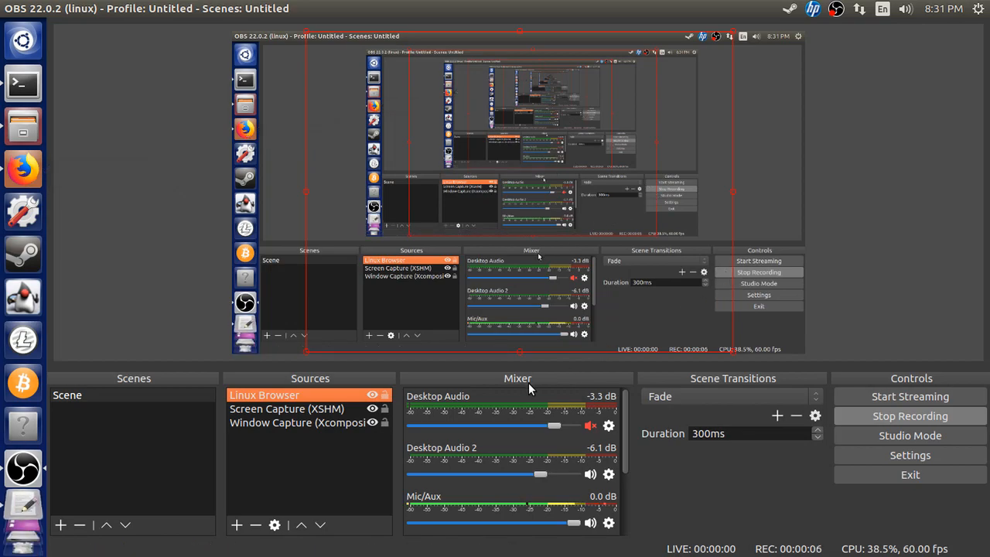
{"action": "mouse_move", "coordinate": [531, 381]}
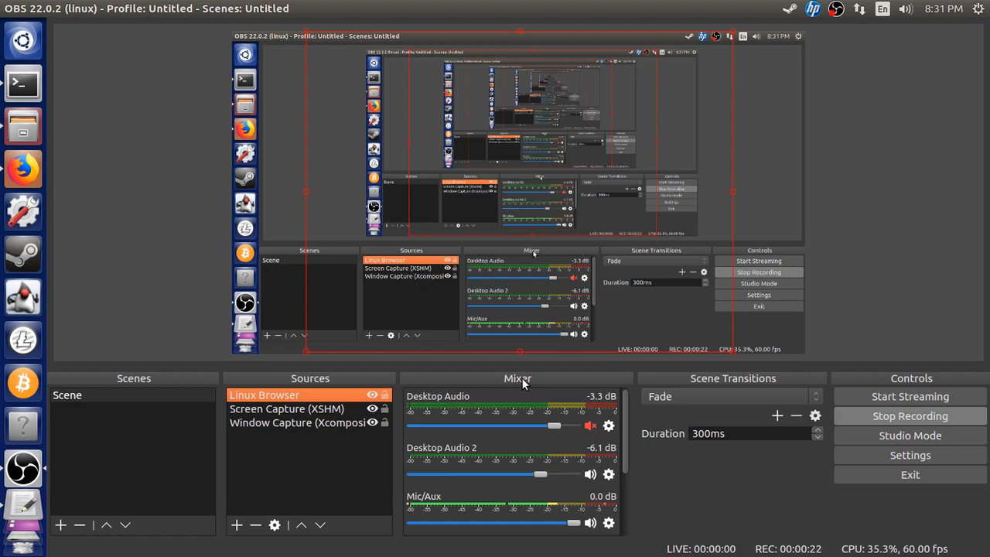
{"action": "mouse_move", "coordinate": [524, 383]}
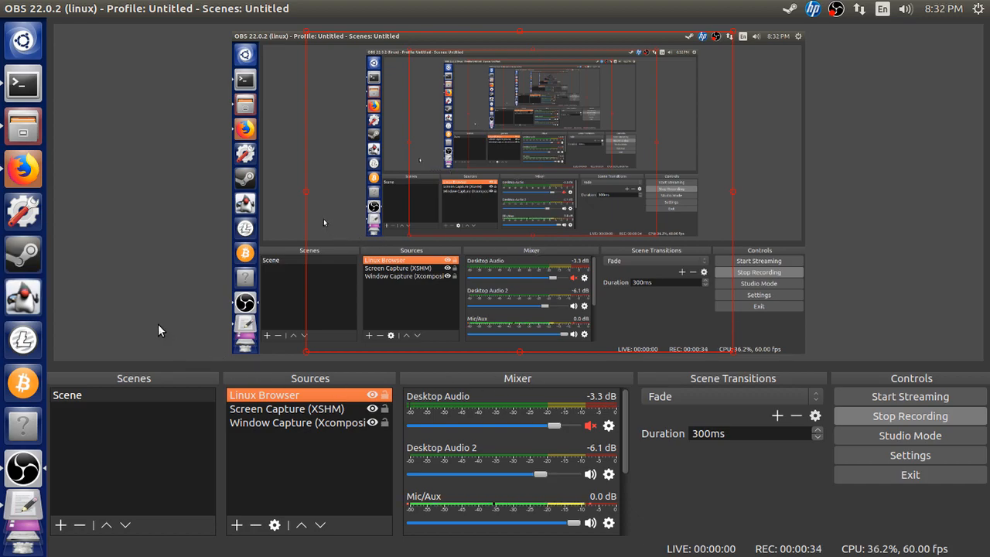
{"action": "mouse_move", "coordinate": [167, 321]}
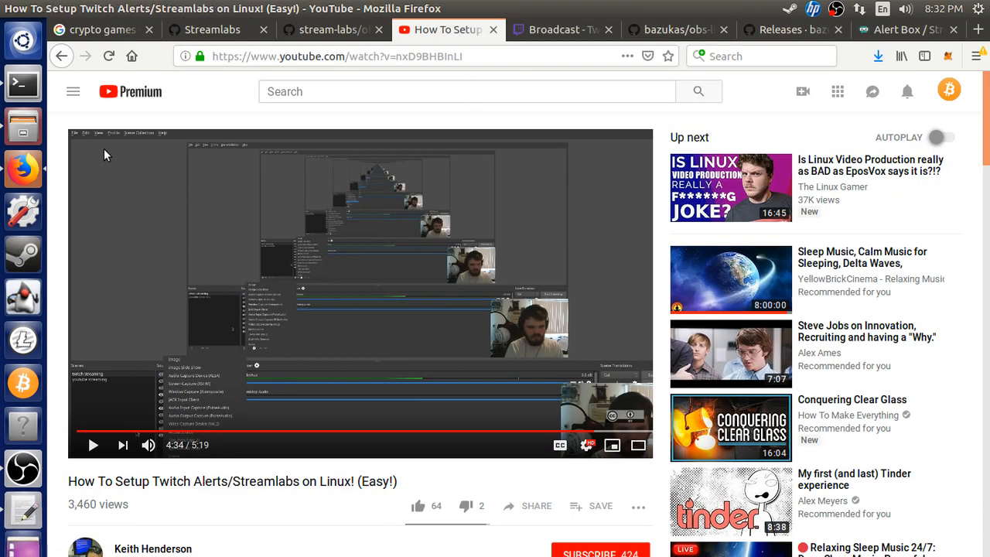
Follow the description's OBS QTWebkit Plugin link to its GitHub repository page.
{"action": "scroll", "scroll_direction": "down", "scroll_amount": 3}
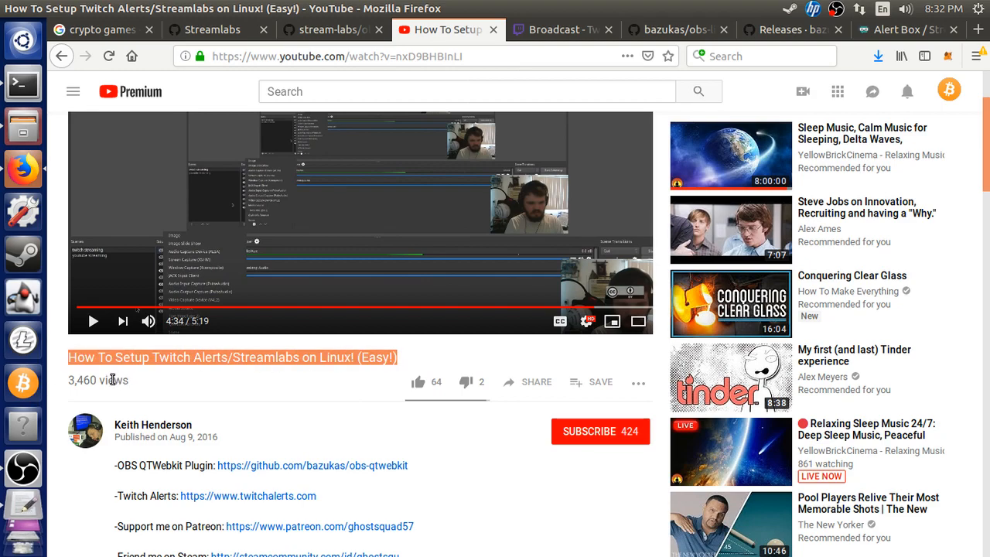
{"action": "mouse_move", "coordinate": [379, 387]}
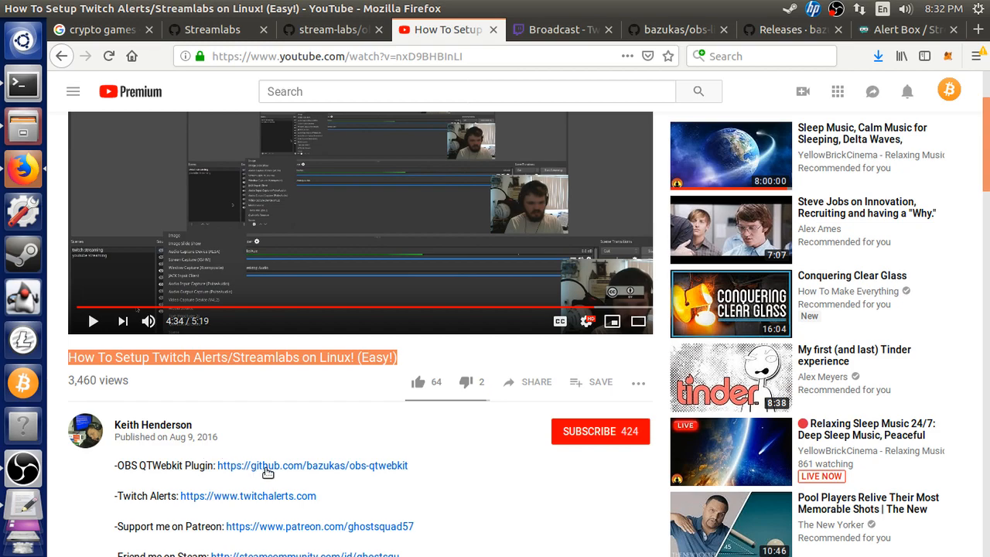
{"action": "left_click", "coordinate": [312, 464]}
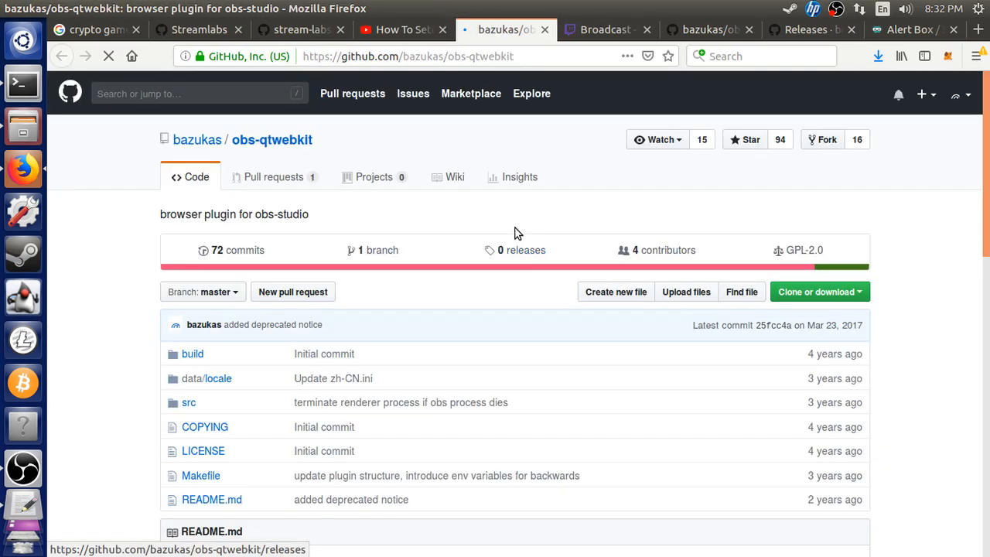
{"action": "scroll", "scroll_direction": "down", "scroll_amount": 3}
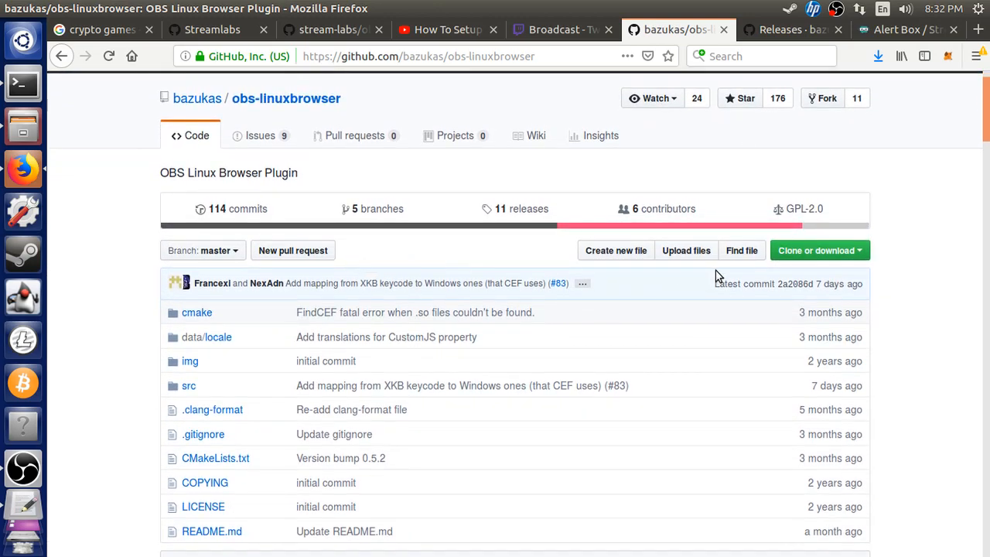
Scroll the obs-linuxbrowser README to the 'Installing (binary release)' section.
{"action": "scroll", "scroll_direction": "down", "scroll_amount": 3}
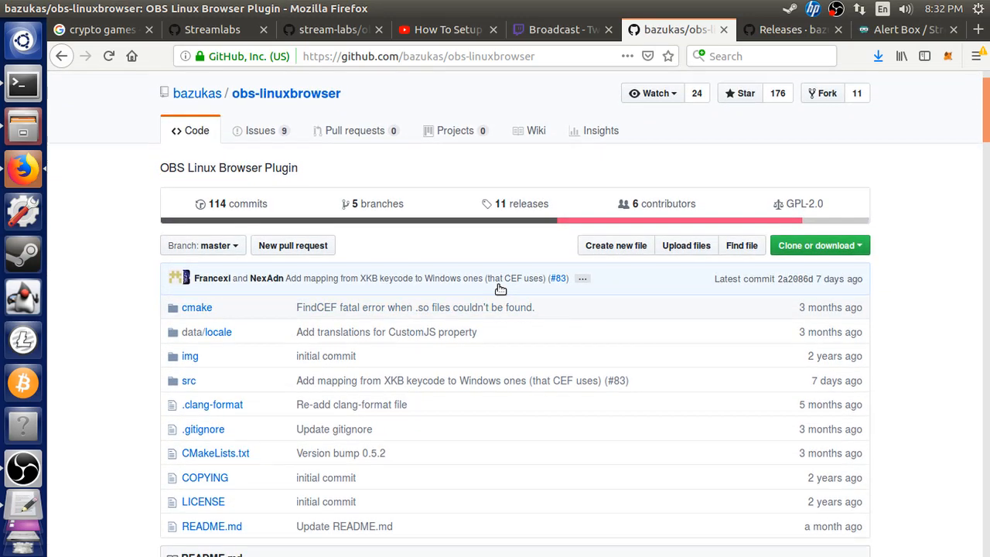
{"action": "scroll", "scroll_direction": "down", "scroll_amount": 3}
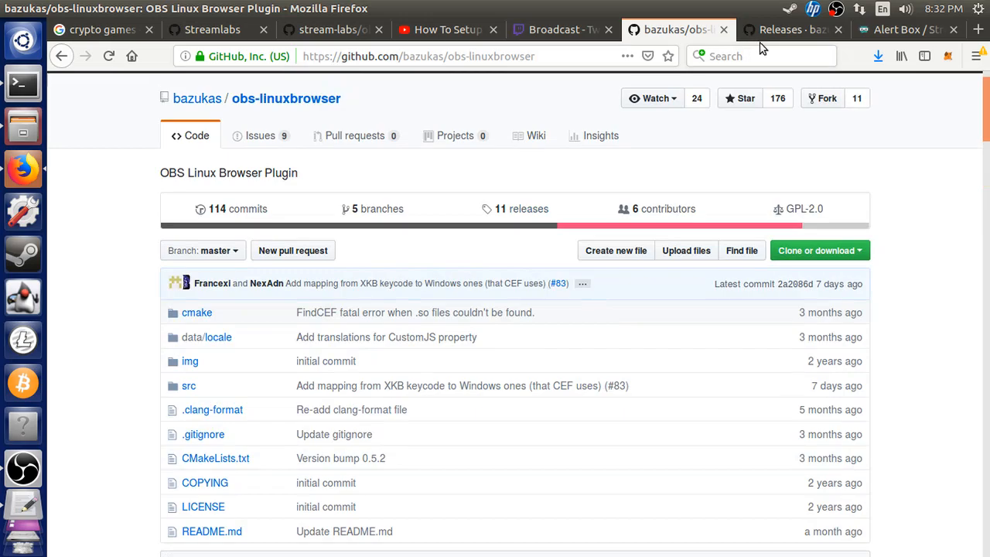
{"action": "left_click", "coordinate": [789, 29]}
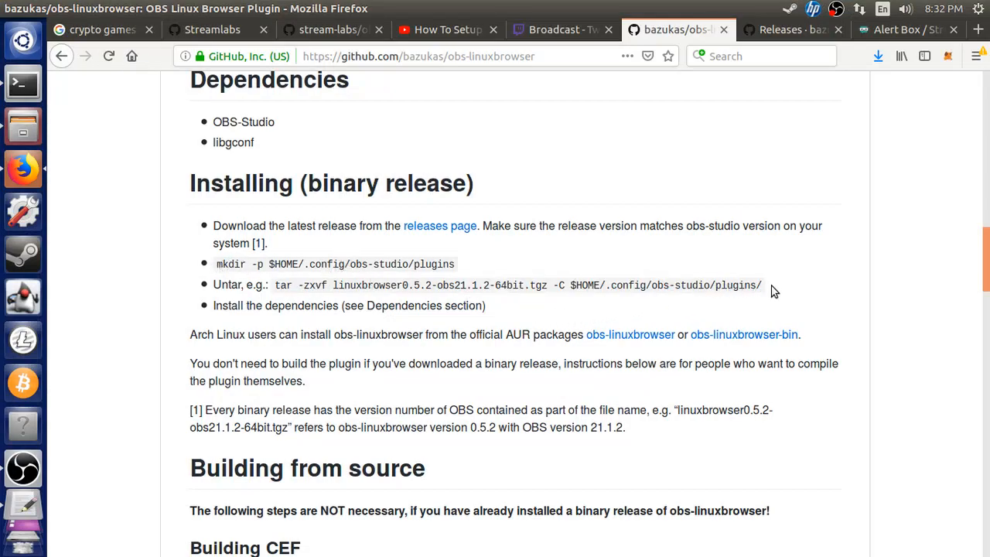
{"action": "mouse_move", "coordinate": [232, 280]}
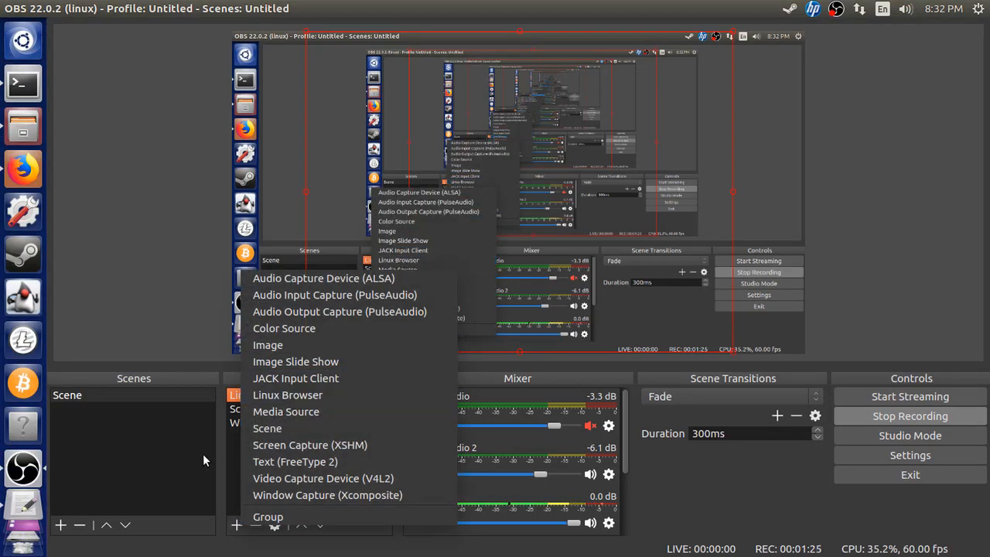
{"action": "left_click", "coordinate": [287, 395]}
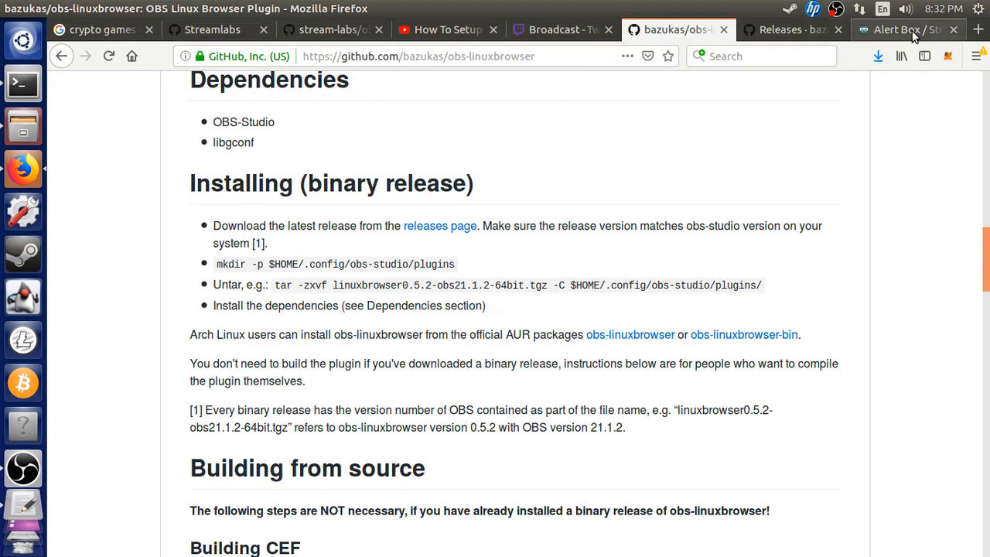
Switch to the Streamlabs Alert Box page and scroll the dashboard.
{"action": "left_click", "coordinate": [905, 30]}
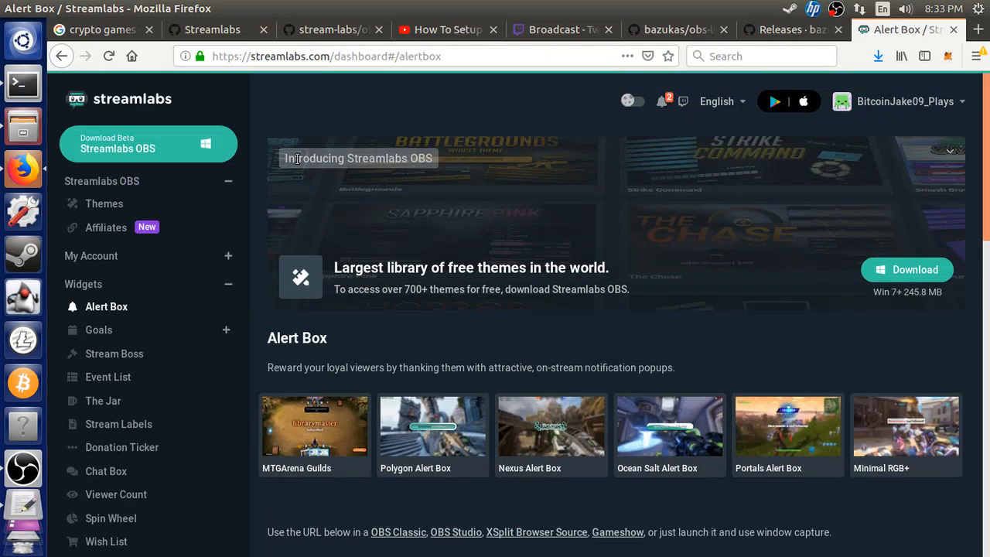
{"action": "scroll", "scroll_direction": "down", "scroll_amount": 3}
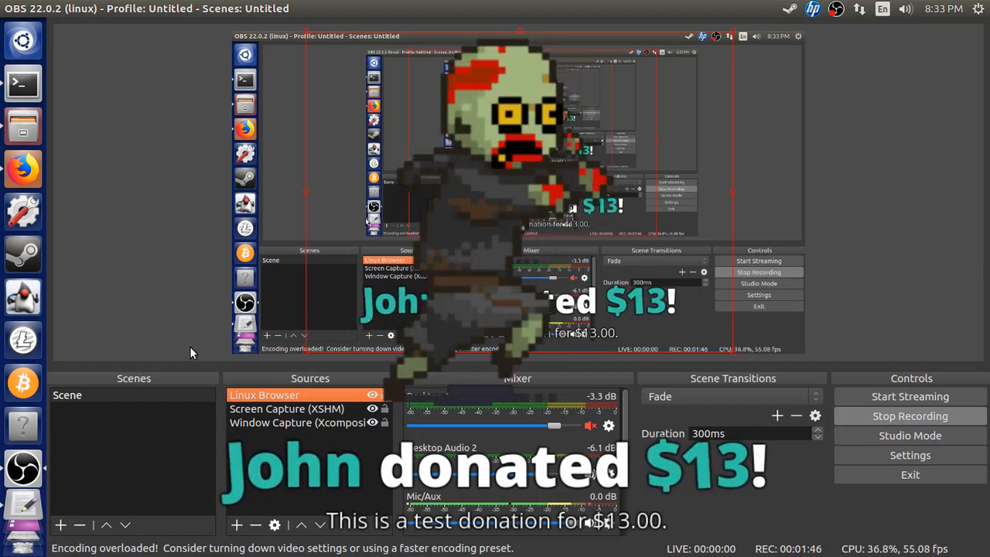
{"action": "mouse_move", "coordinate": [23, 169]}
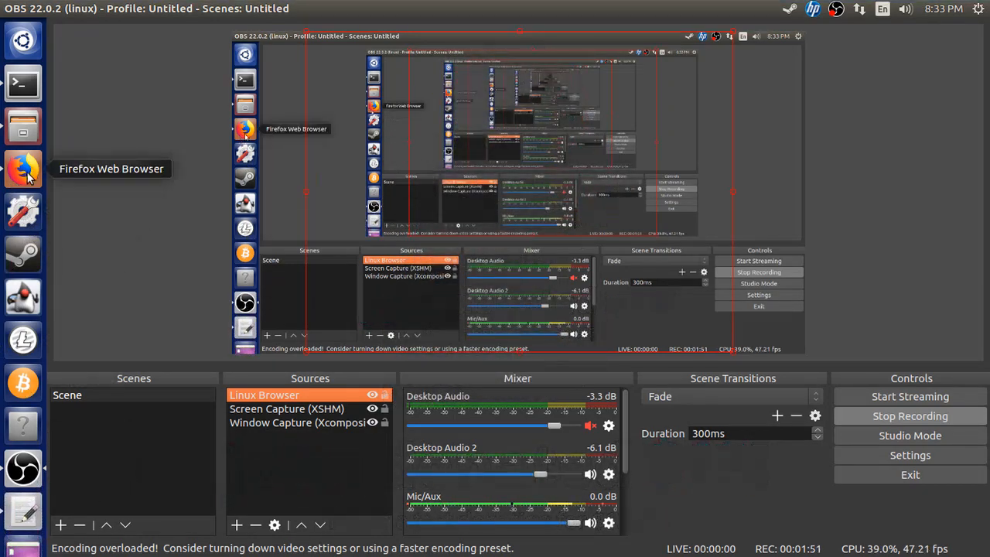
{"action": "mouse_move", "coordinate": [22, 467]}
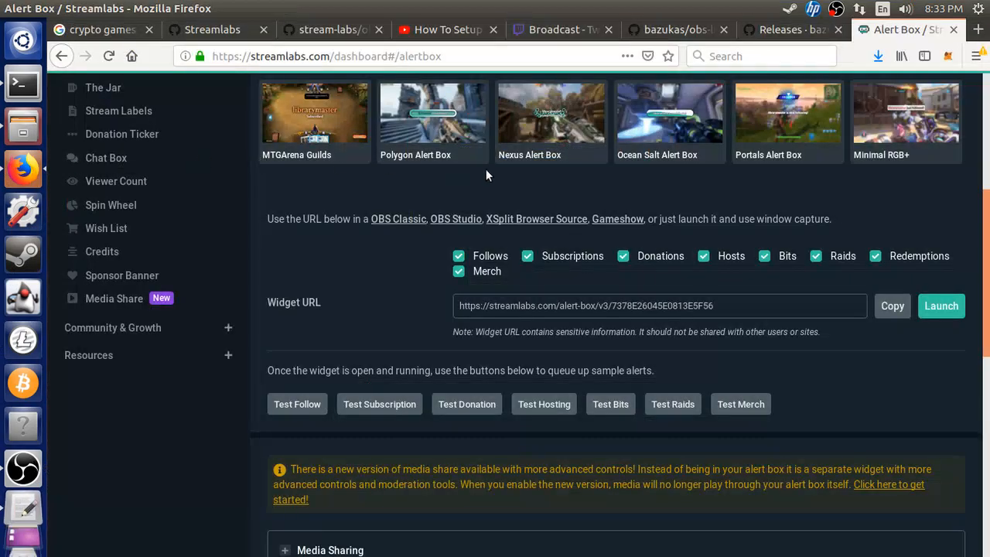
{"action": "mouse_move", "coordinate": [433, 282]}
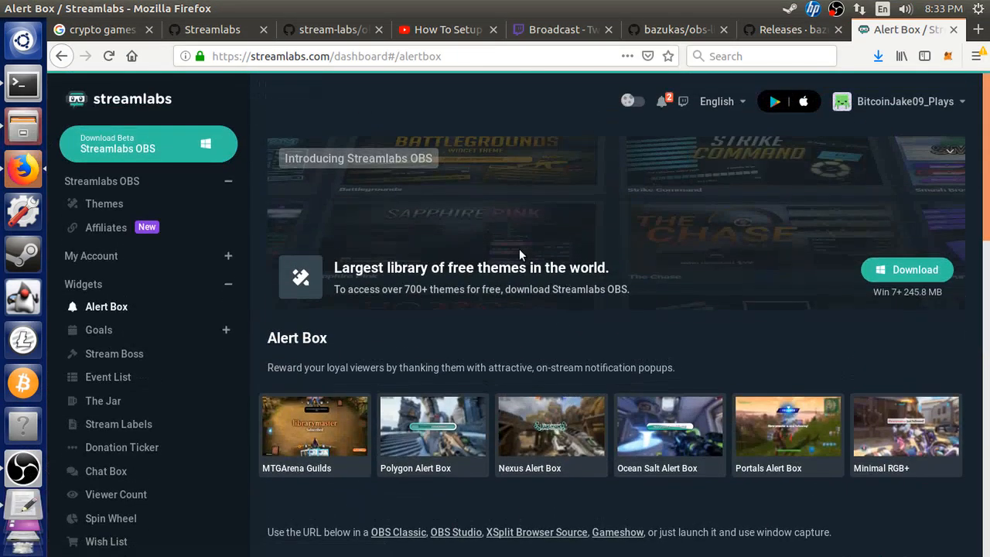
{"action": "mouse_move", "coordinate": [537, 321]}
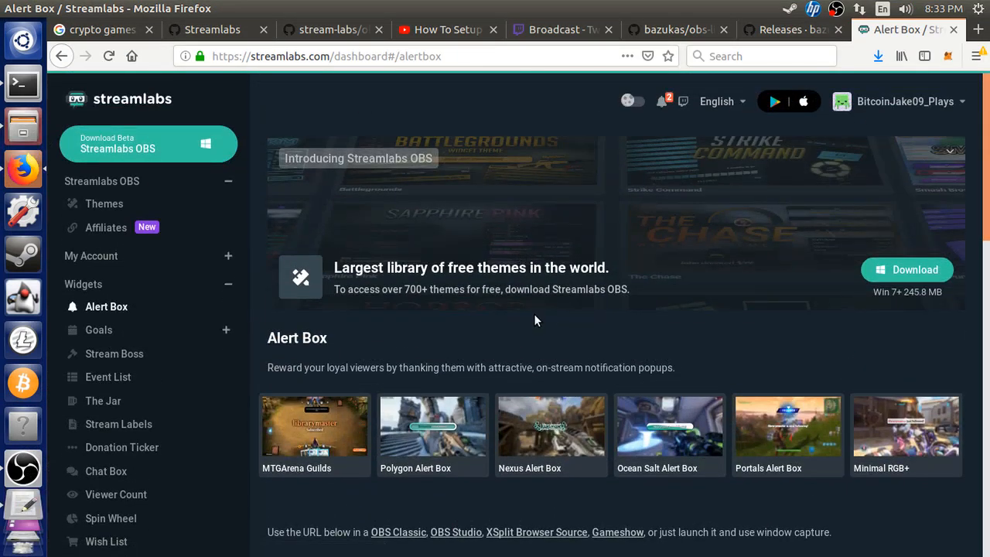
{"action": "mouse_move", "coordinate": [532, 328]}
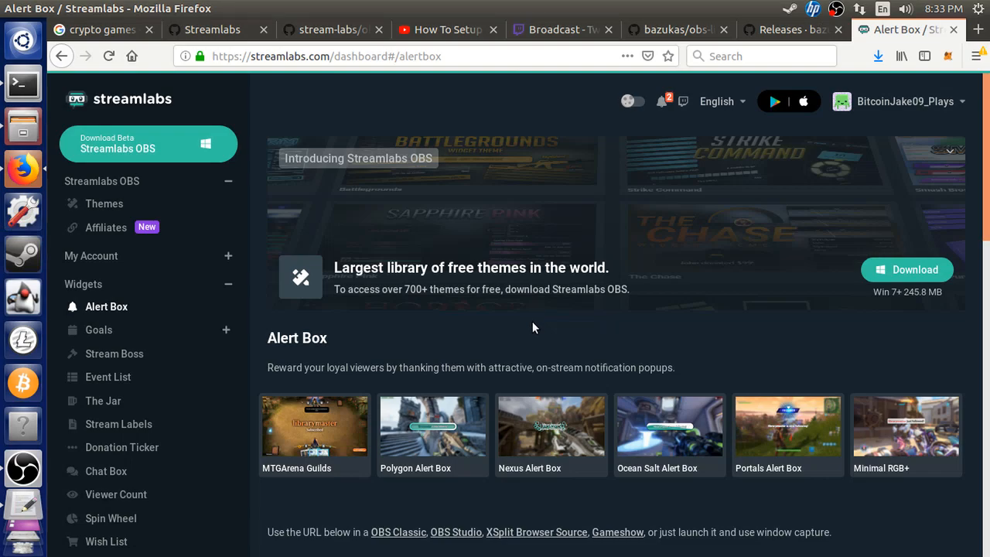